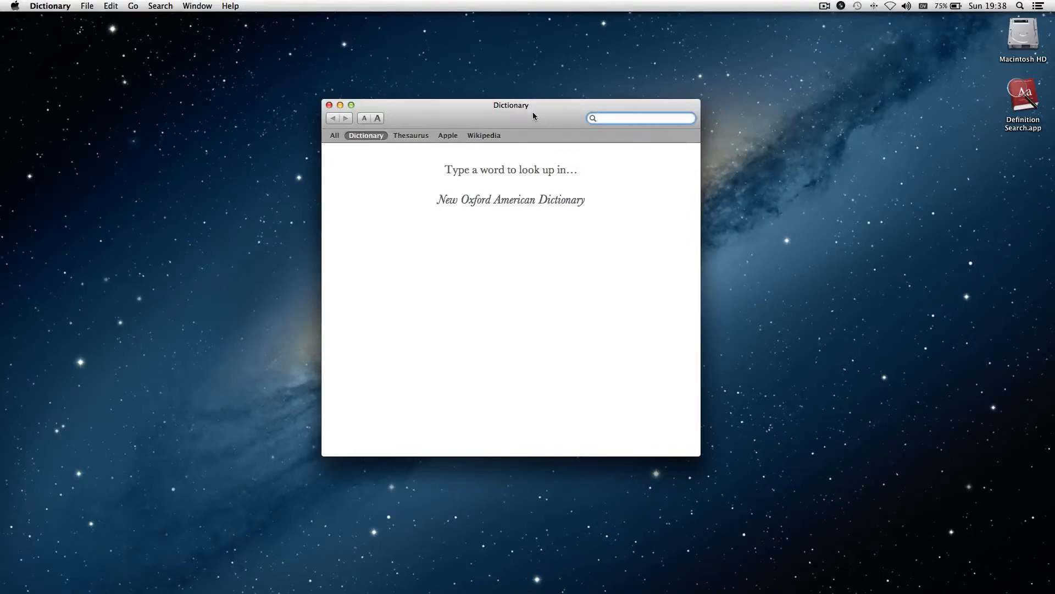
Look up 'moron' and 'idiot' in Dictionary, then search 'a stupid person', which finds nothing
left_click(639, 118)
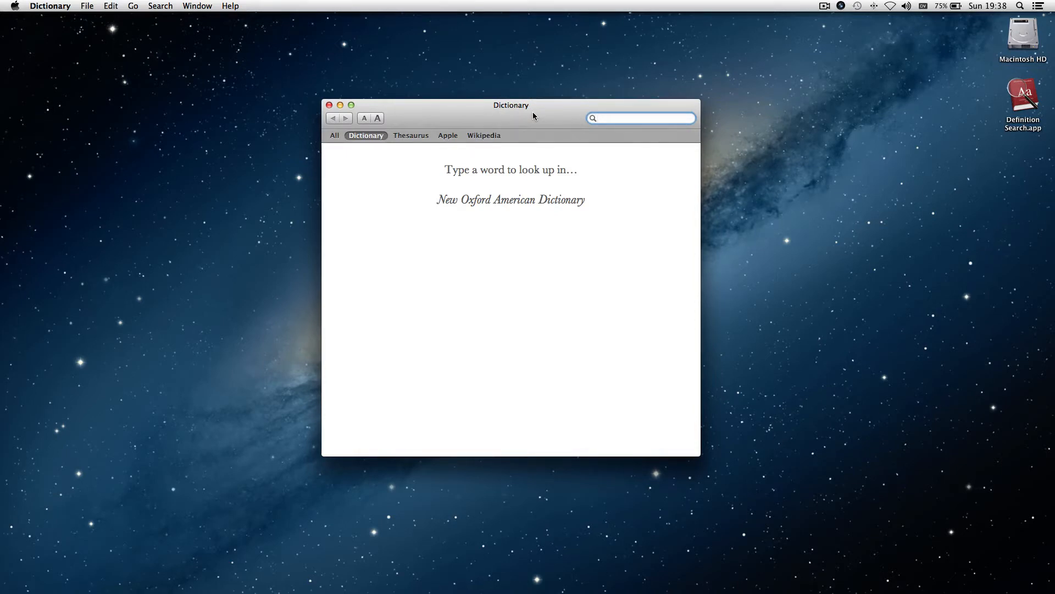
left_click(639, 118)
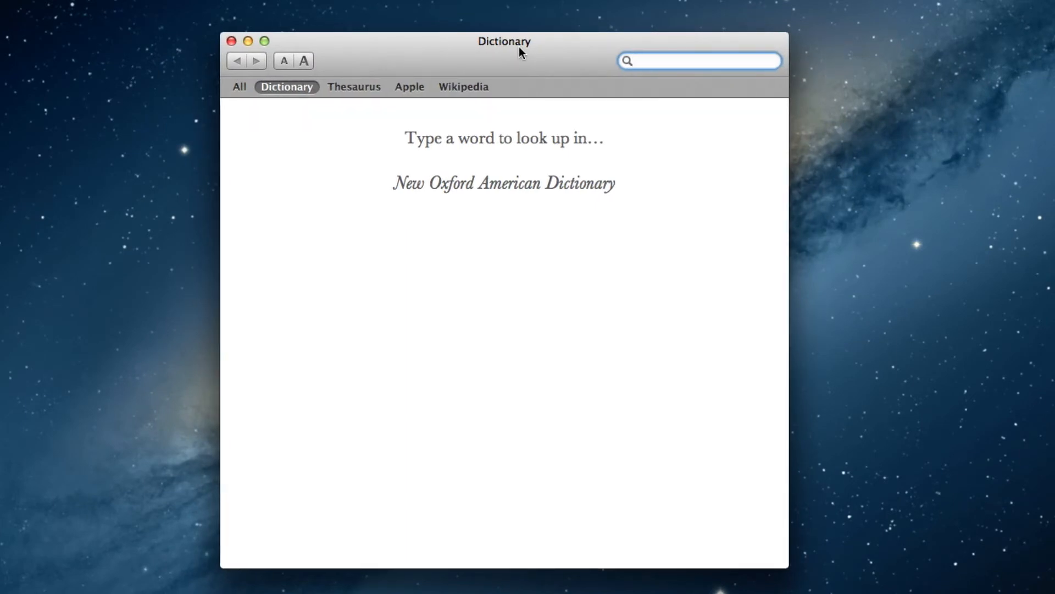
type("moron")
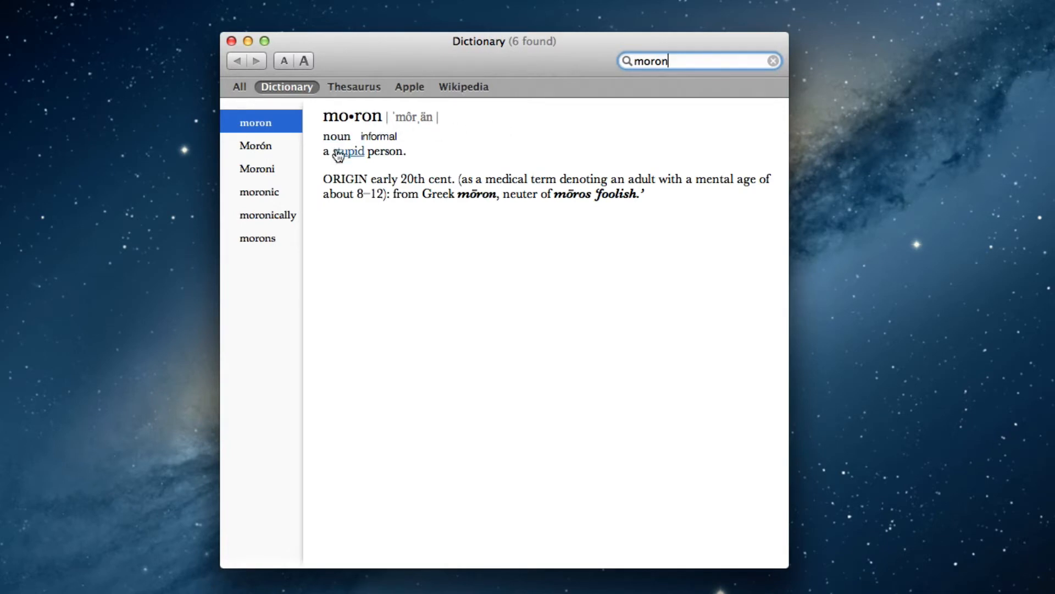
mouse_move(442, 143)
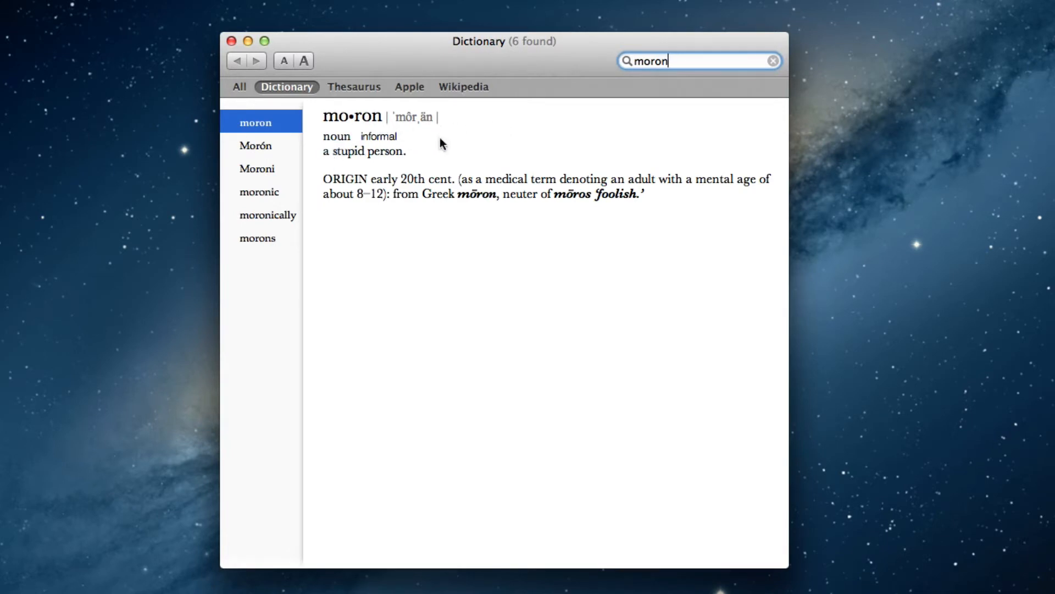
type("idiot")
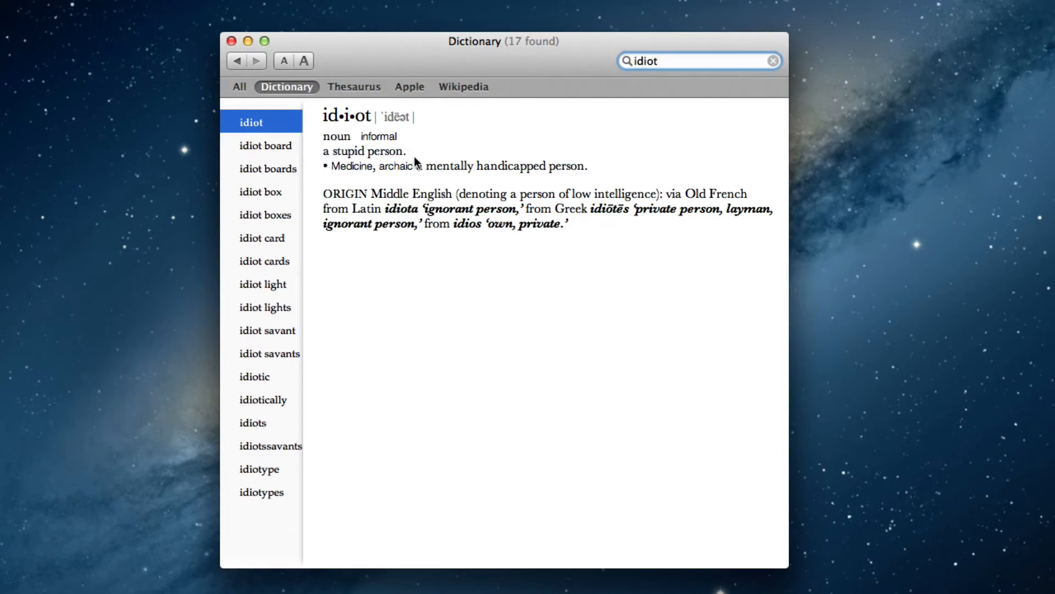
type("a stupid person")
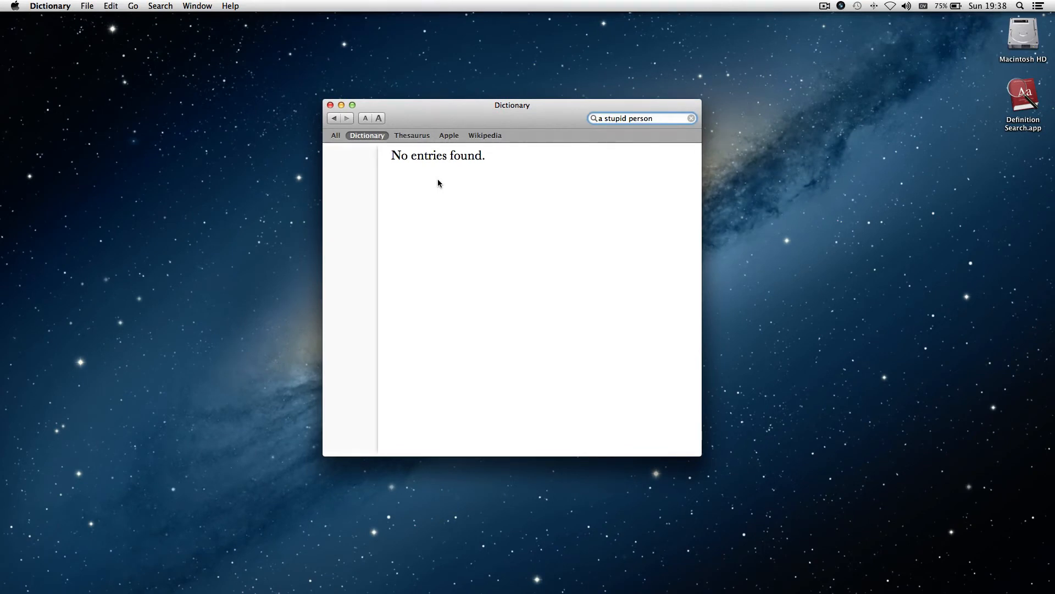
mouse_move(461, 171)
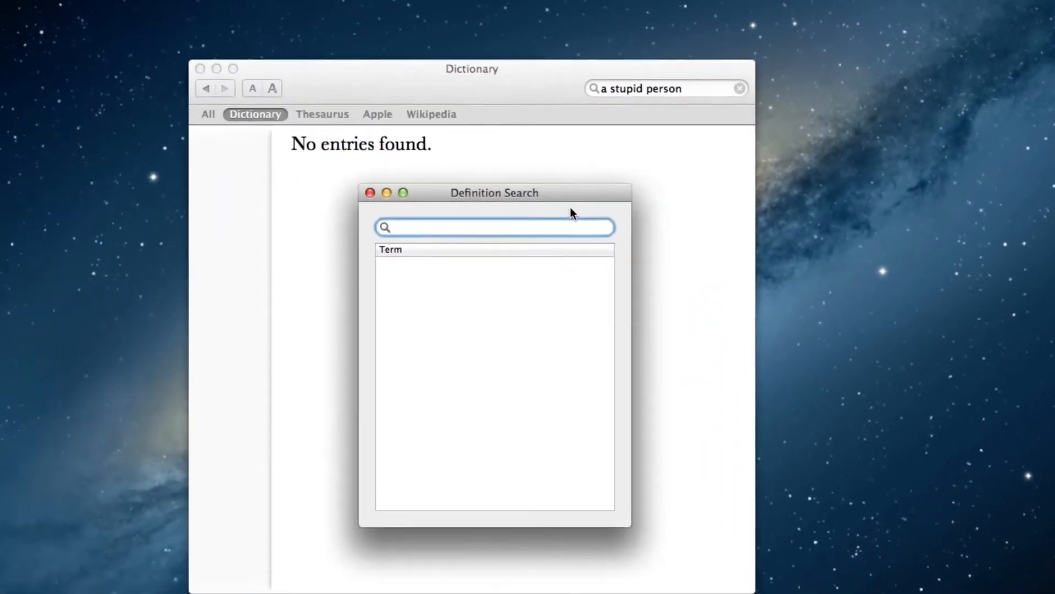
Search 'a stupid person' in Definition Search, listing alec, berk, blockhead and clod
type("a stupid person")
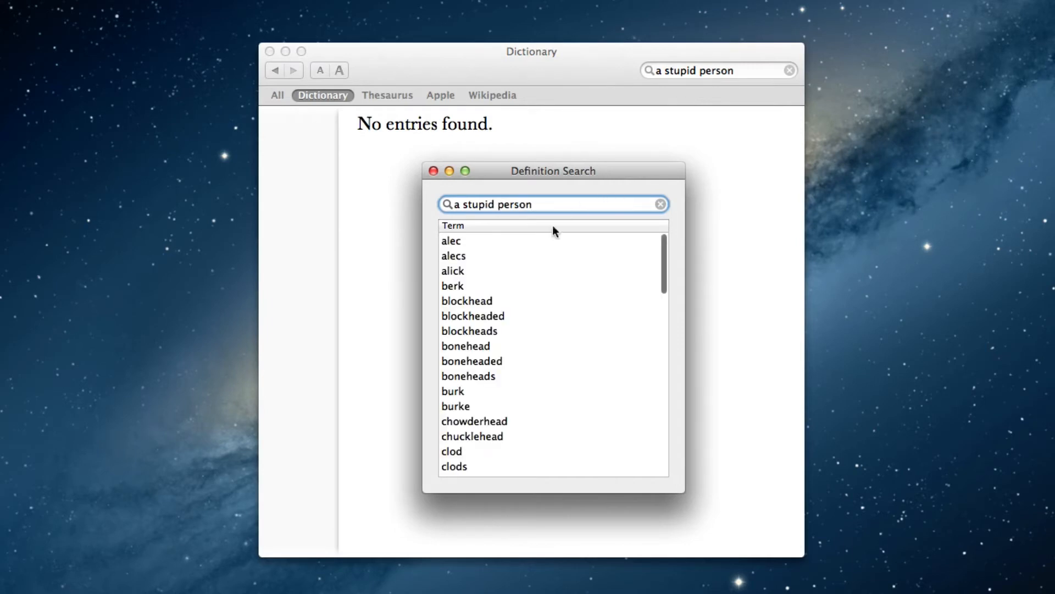
mouse_move(555, 174)
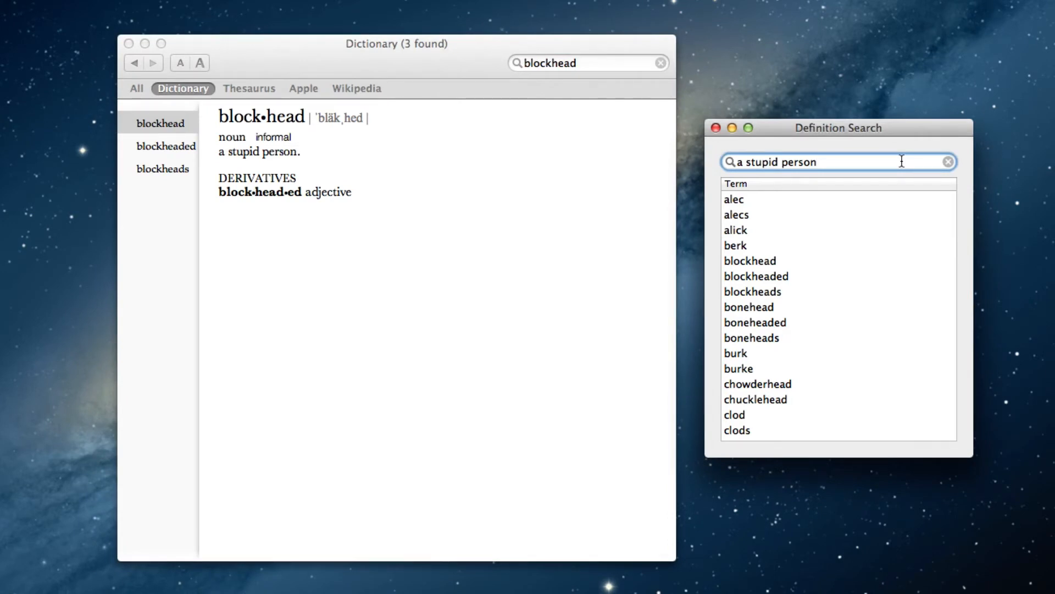
left_click(838, 162)
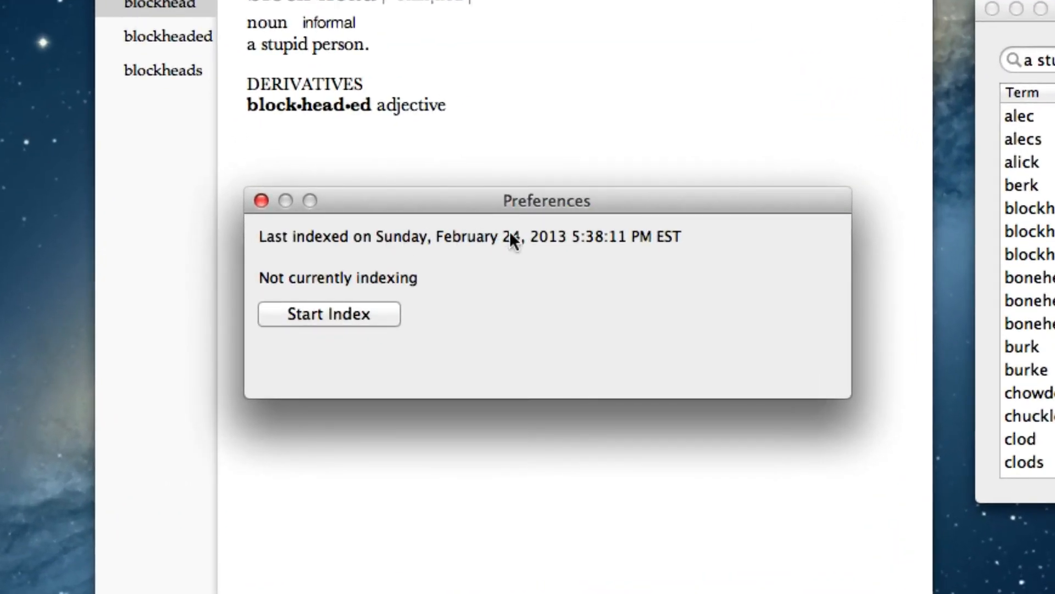
mouse_move(599, 242)
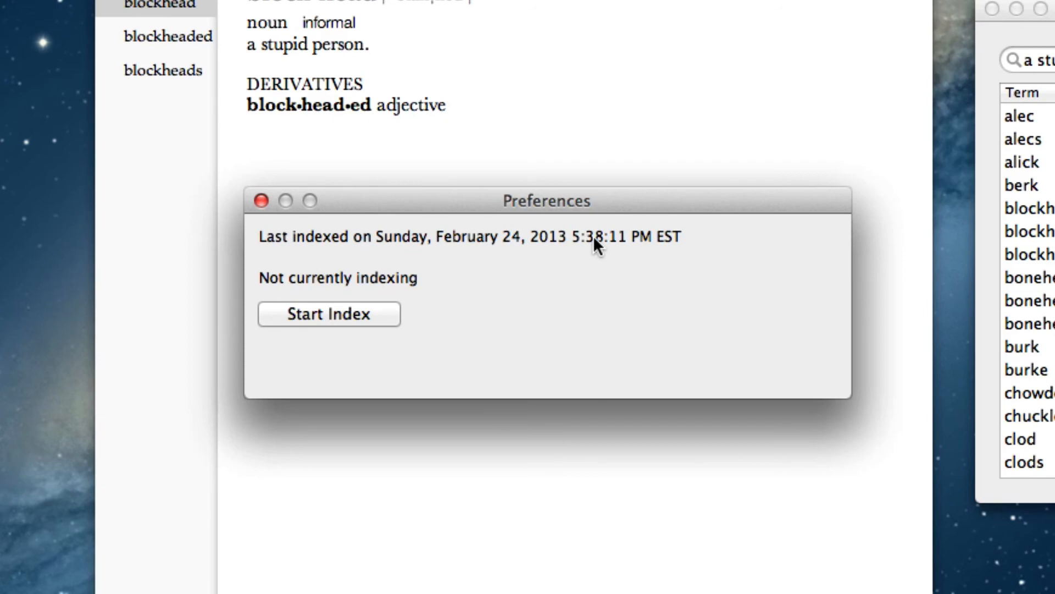
mouse_move(566, 254)
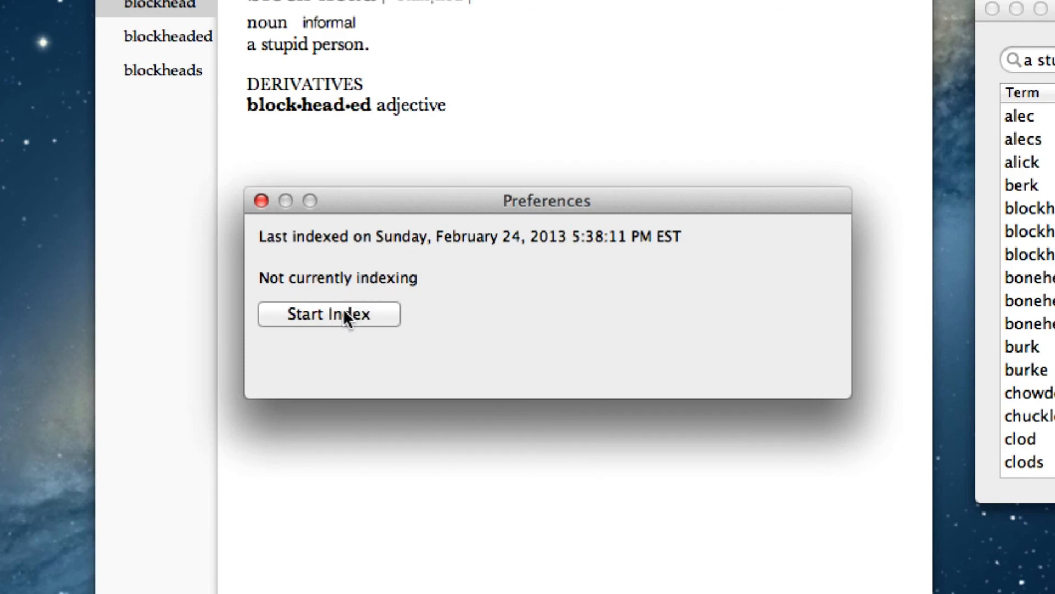
Start rebuilding the definition index, then cancel it so nothing is indexing
left_click(329, 314)
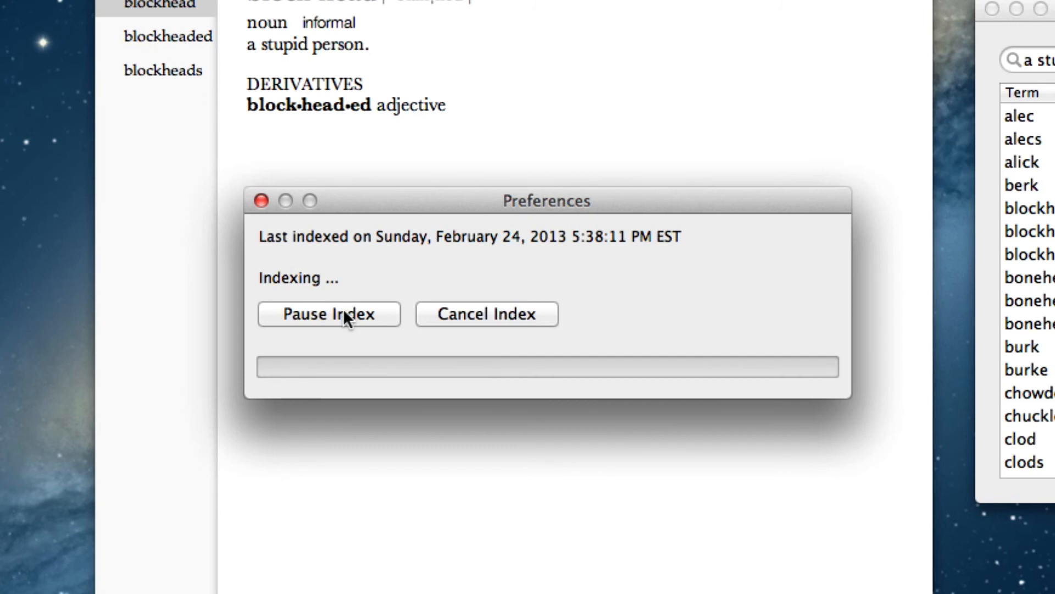
left_click(486, 314)
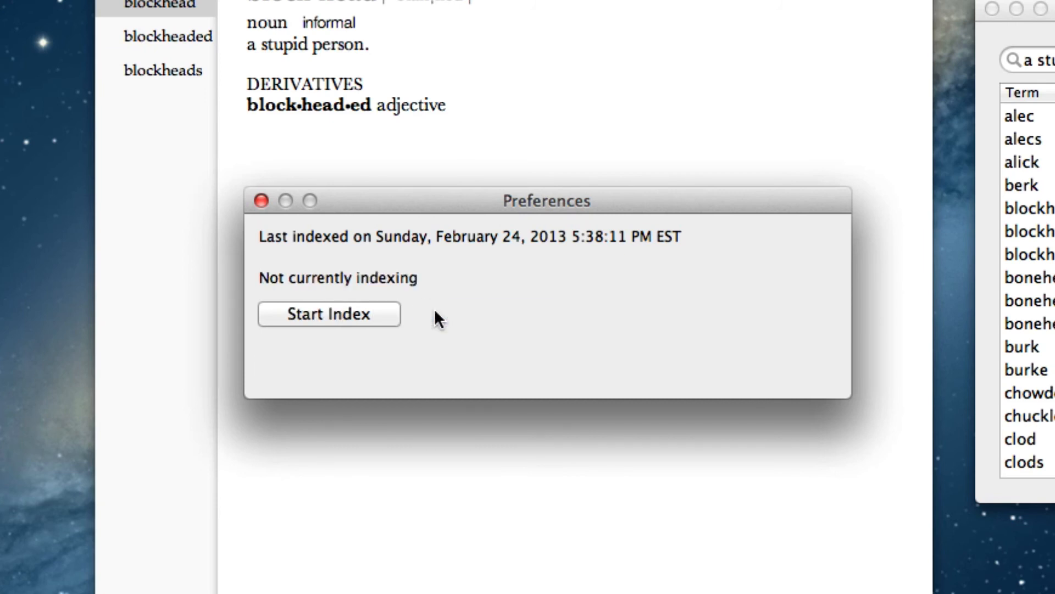